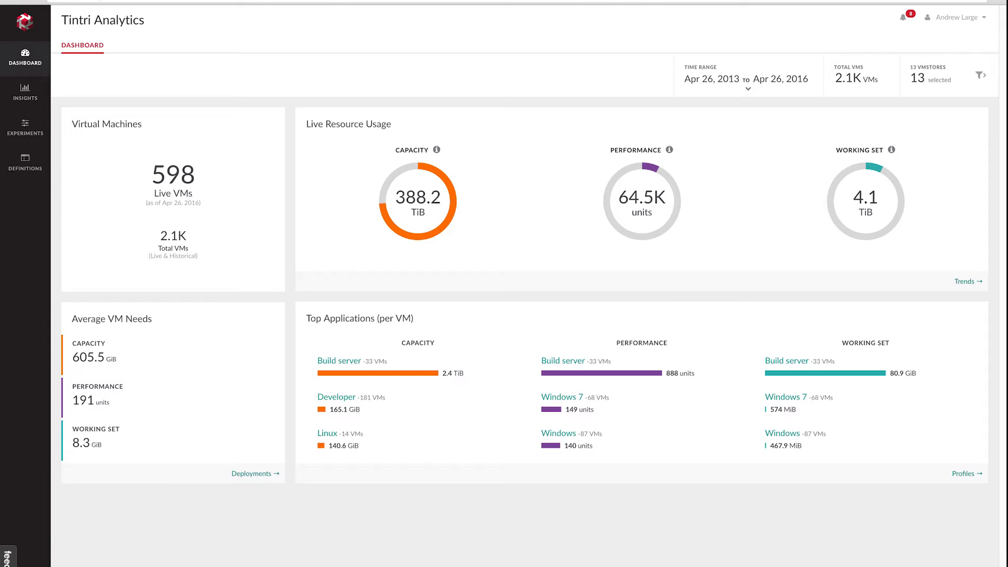
Step: Show the Applications list under Definitions with Developer, Build server and other groups' VM counts
click(349, 124)
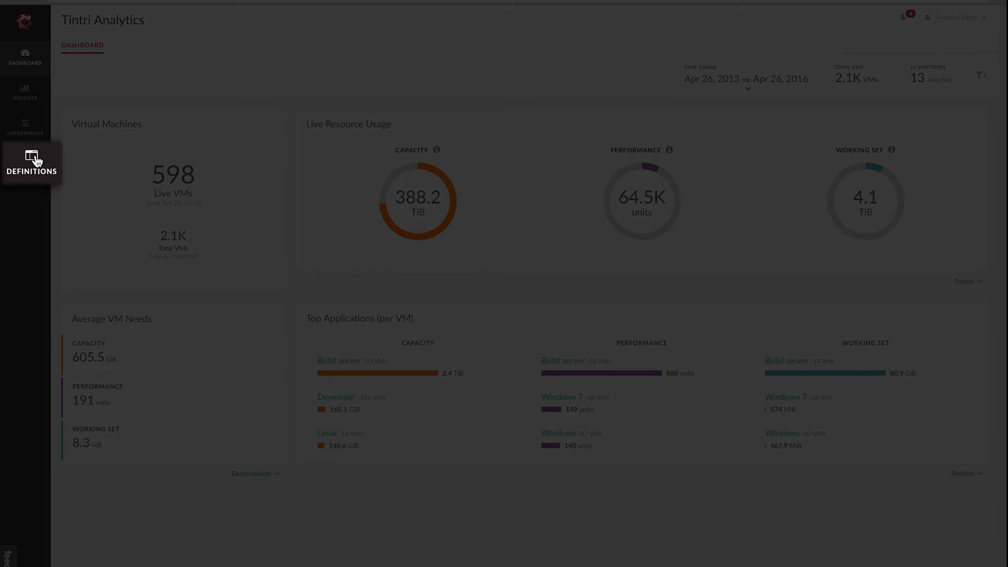
click(25, 162)
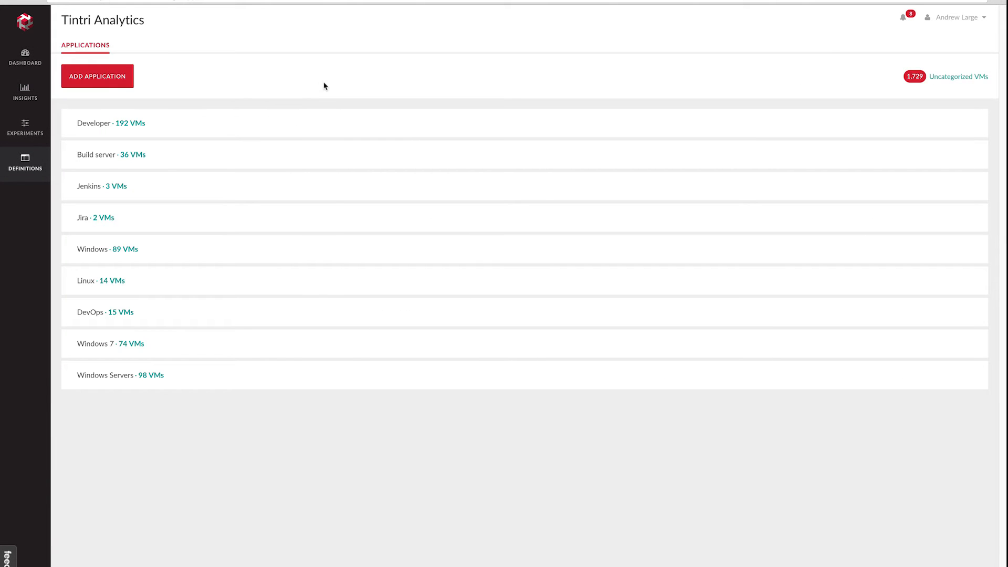
click(97, 75)
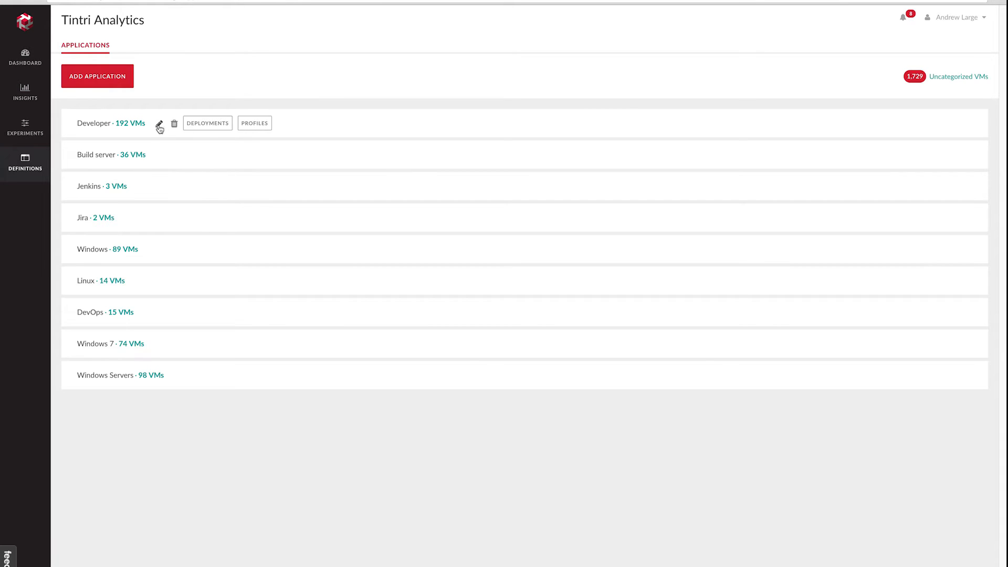
click(159, 125)
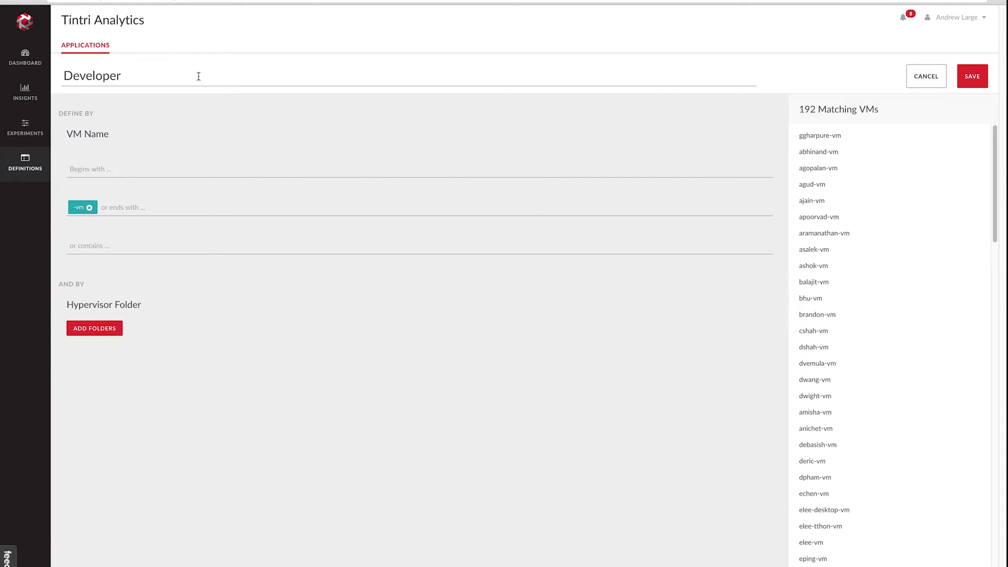
mouse_move(145, 299)
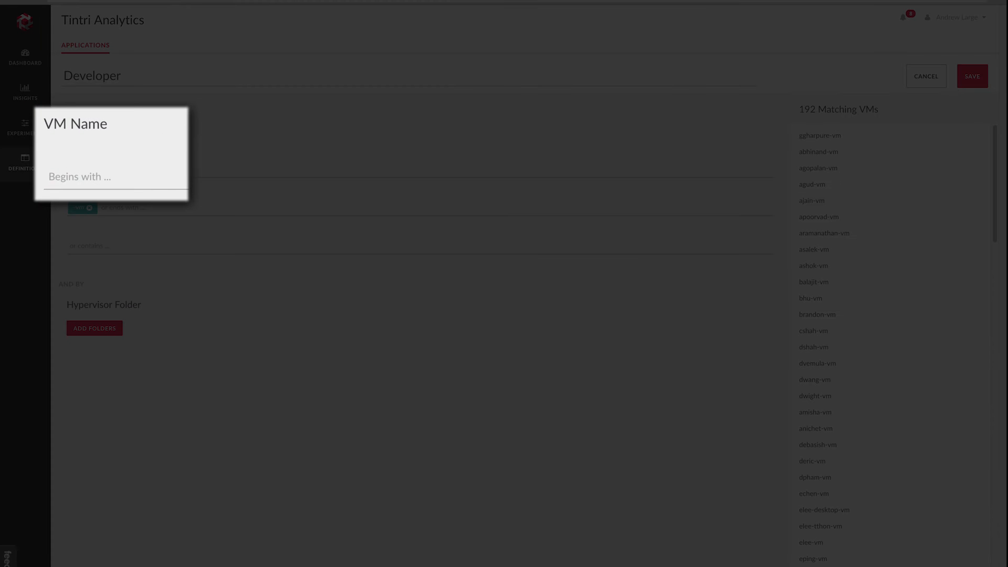
mouse_move(103, 308)
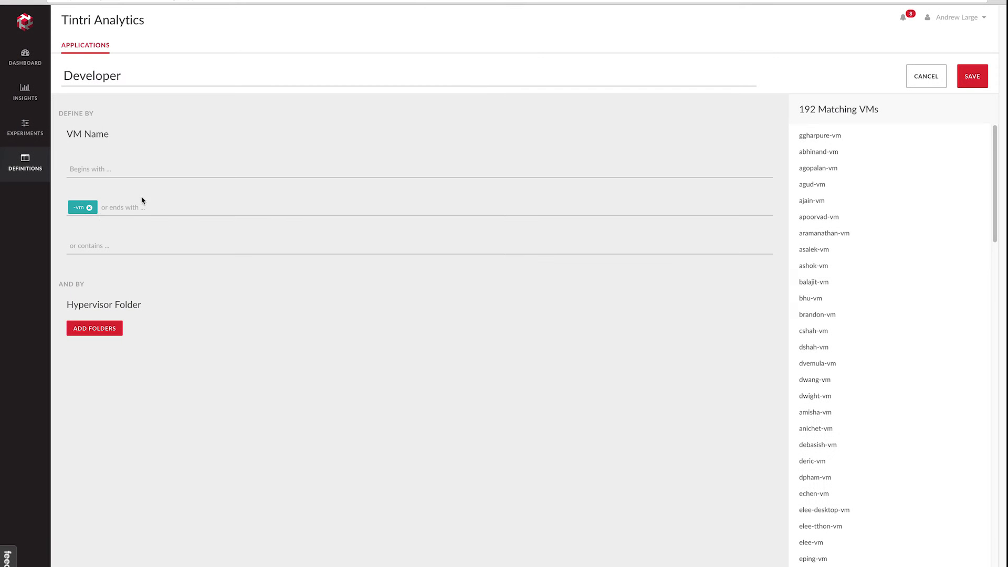
mouse_move(150, 233)
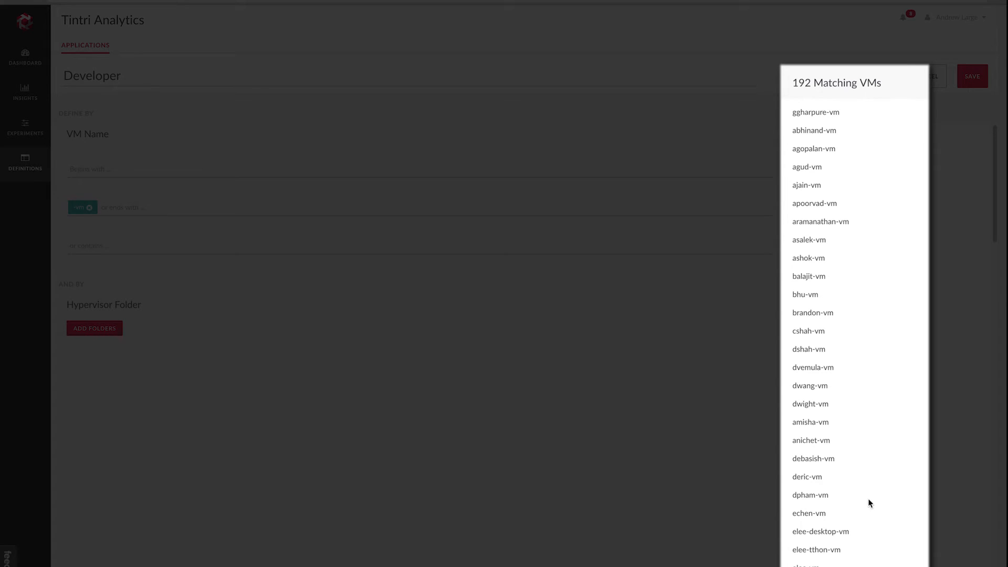
mouse_move(624, 412)
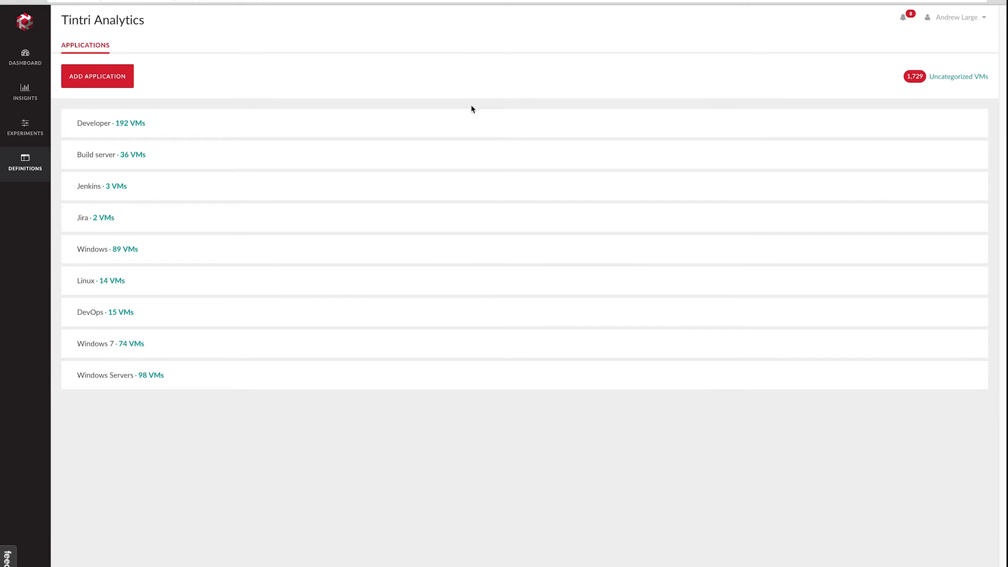
mouse_move(467, 105)
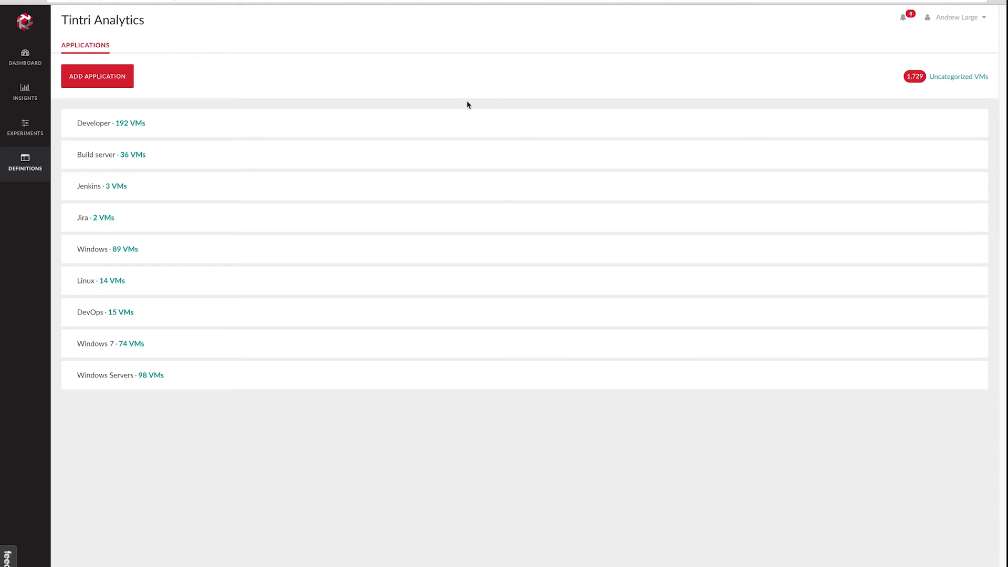
mouse_move(821, 79)
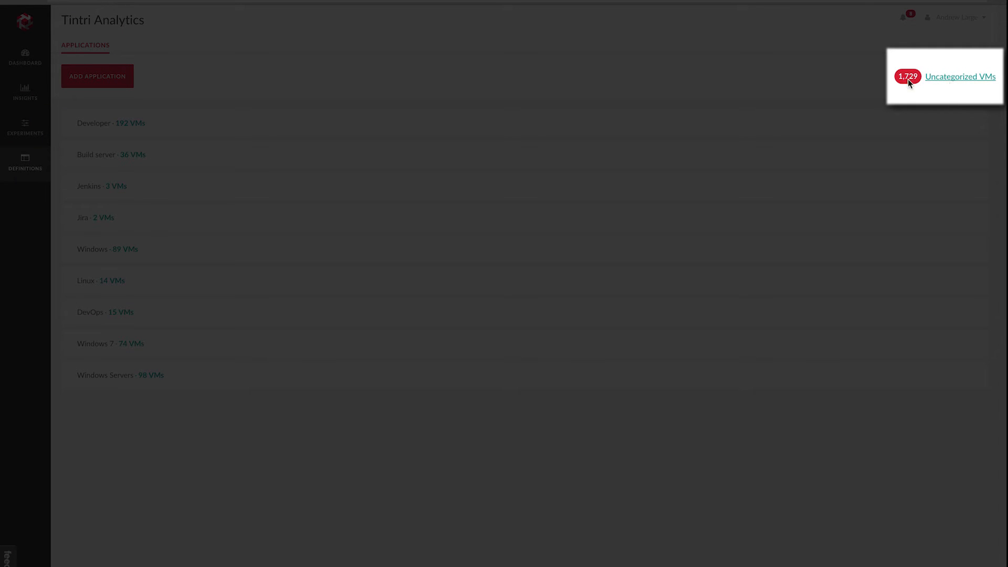
Step: Filter the uncategorized VMs to names containing 'dcops'
click(959, 77)
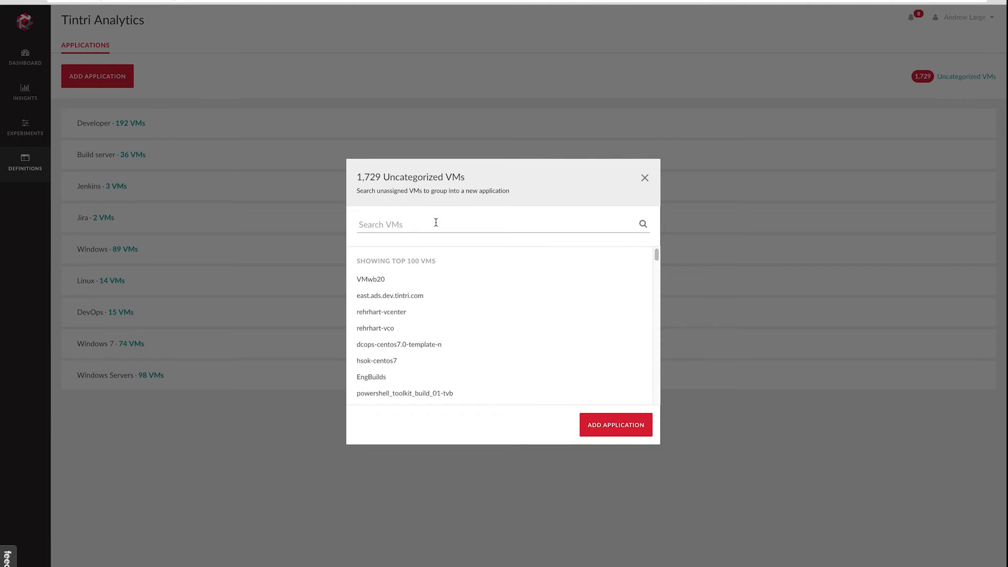
click(436, 223)
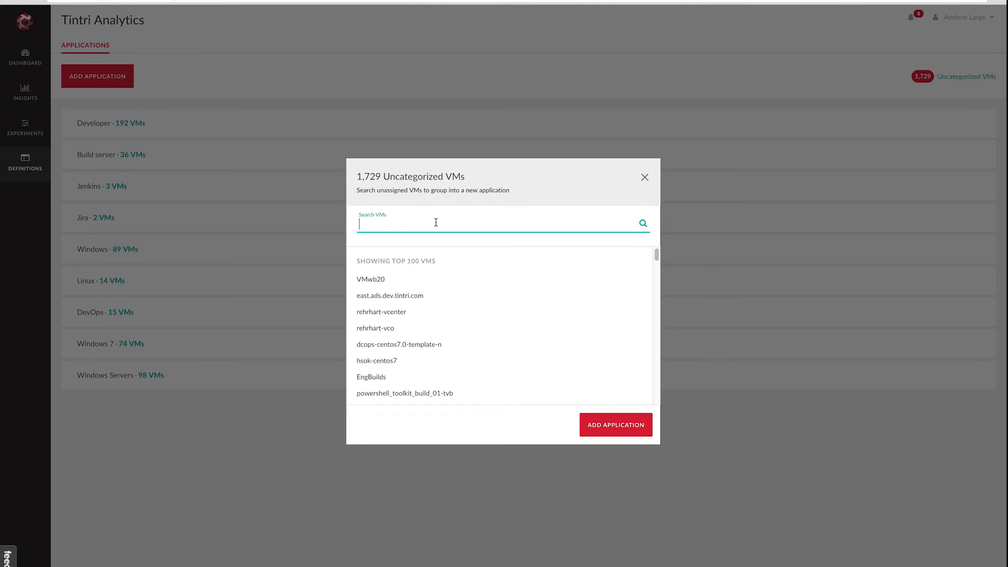
text(dcops)
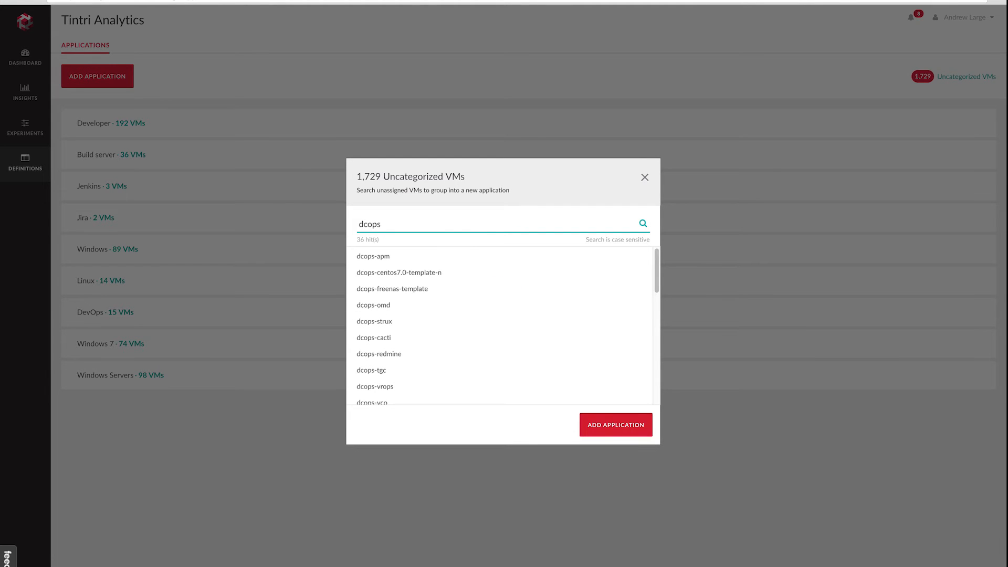
mouse_move(551, 398)
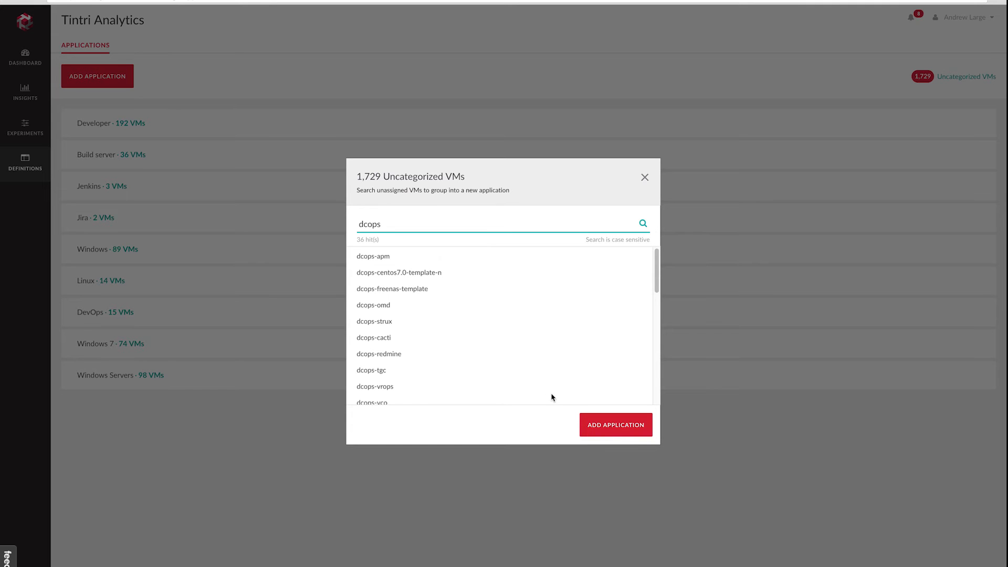
Step: Create an application from the 38 dcops matches and name it 'Dcops'
click(614, 424)
text(S)
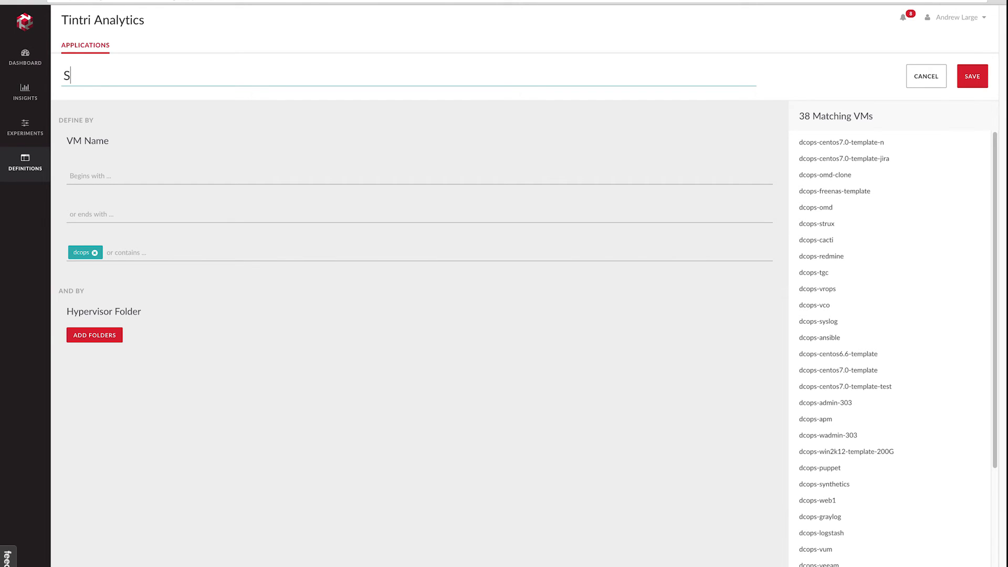
text(Dcops)
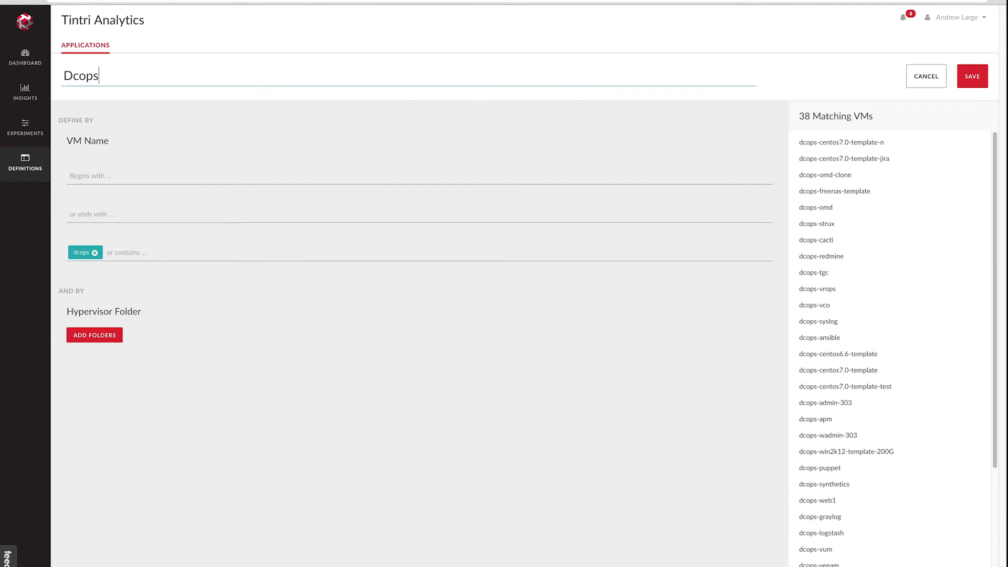
mouse_move(590, 163)
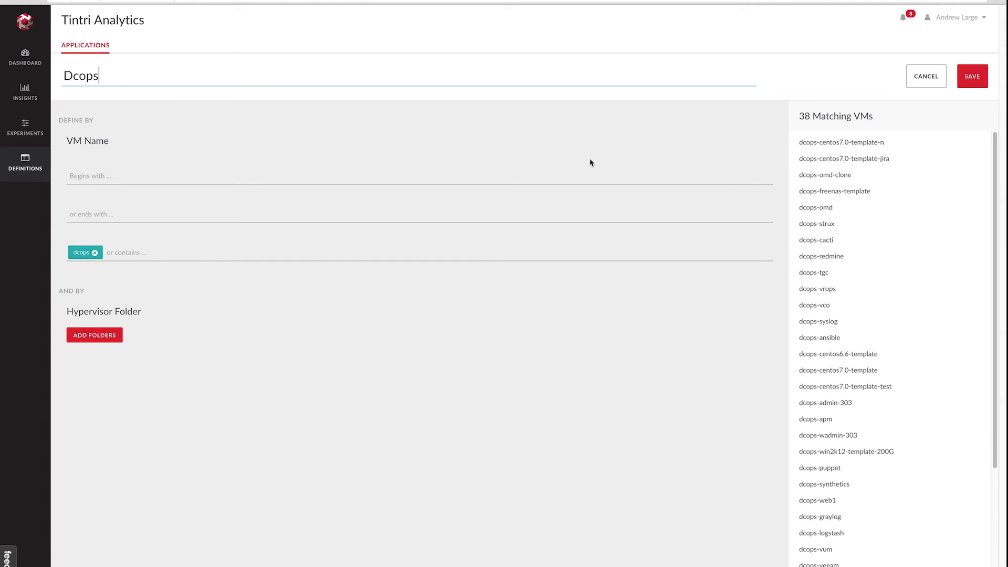
mouse_move(892, 122)
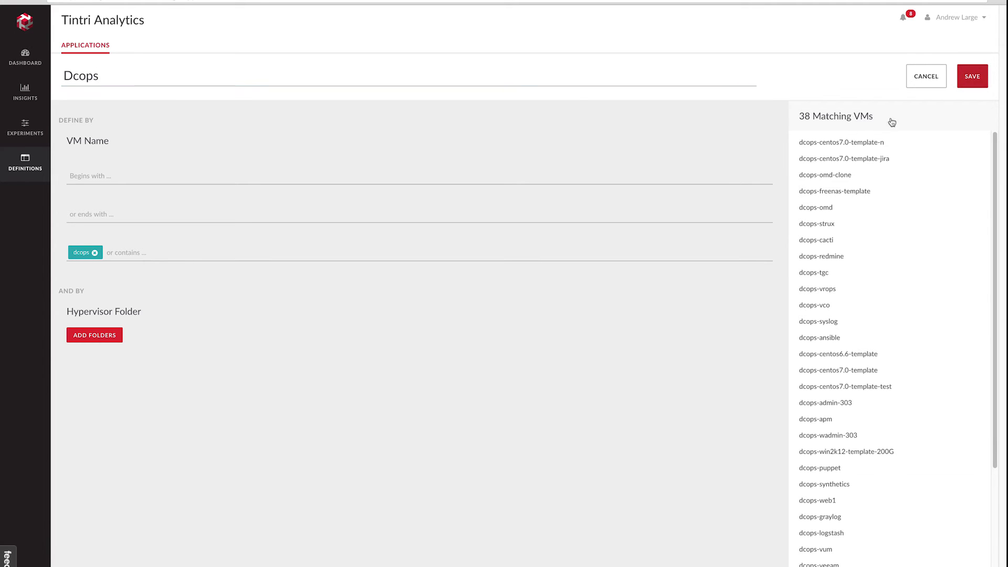
Step: Save the Dcops definition and return to the applications list showing it with 38 VMs
click(25, 93)
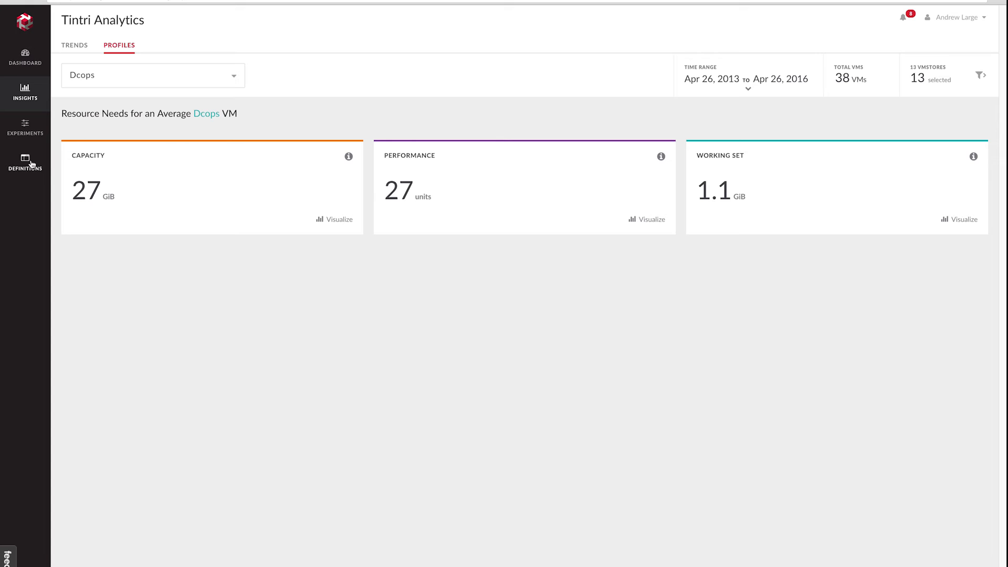
click(25, 161)
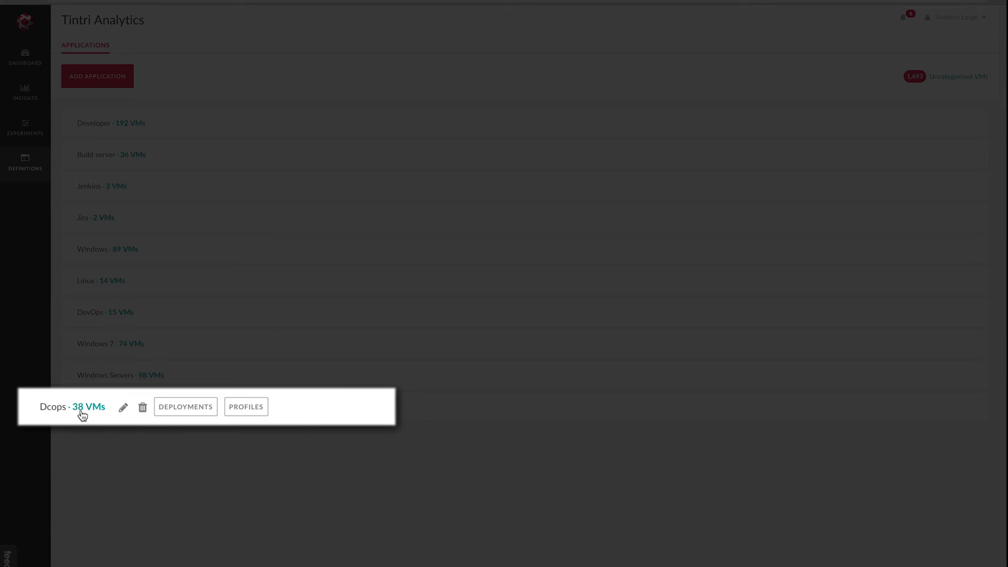
mouse_move(142, 410)
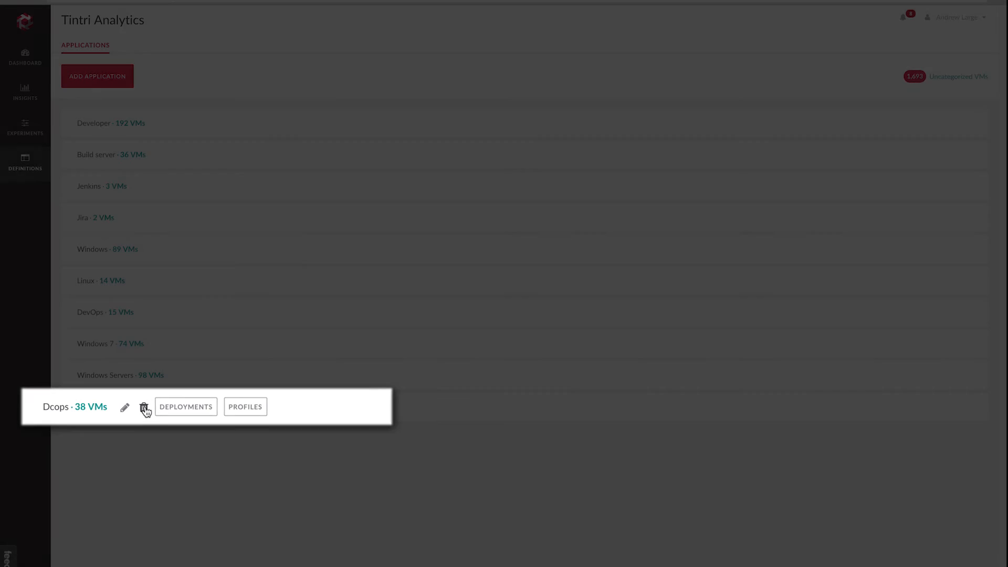
Step: Delete the Dcops definition and confirm so it leaves the applications list
click(144, 408)
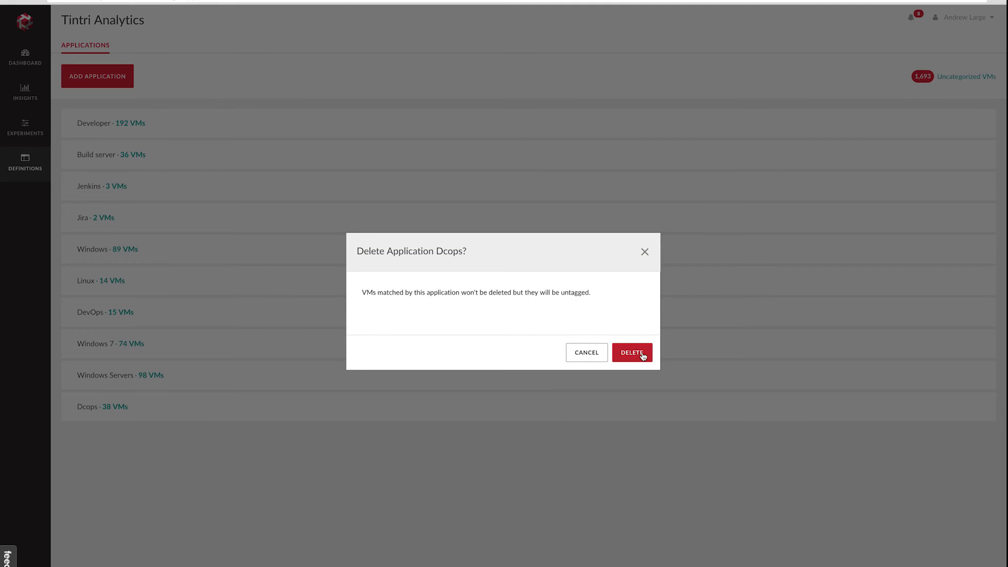
click(631, 353)
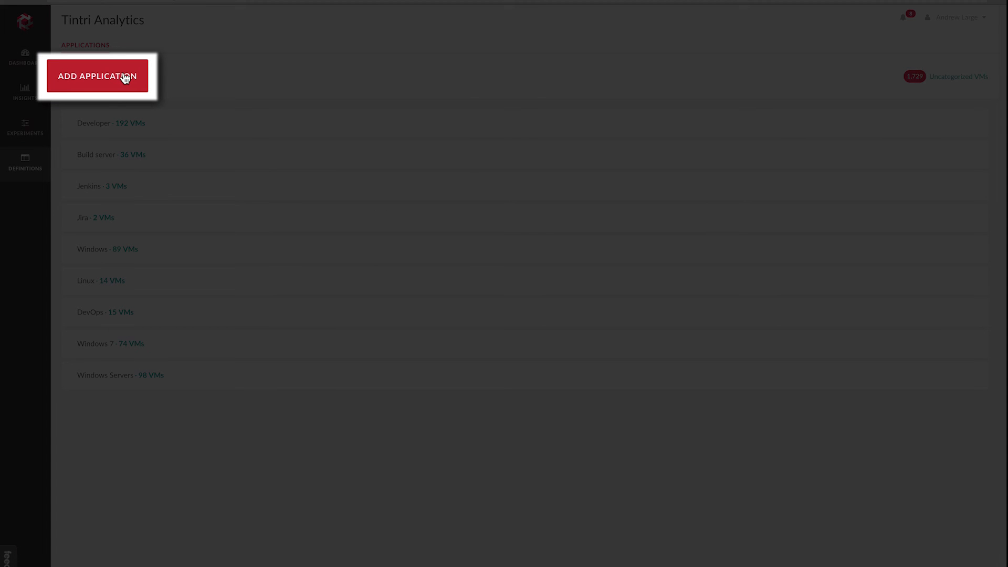
Step: Create a new application 'Dcops' with a VM name beginning with 'dcops', matching 37 VMs
click(97, 76)
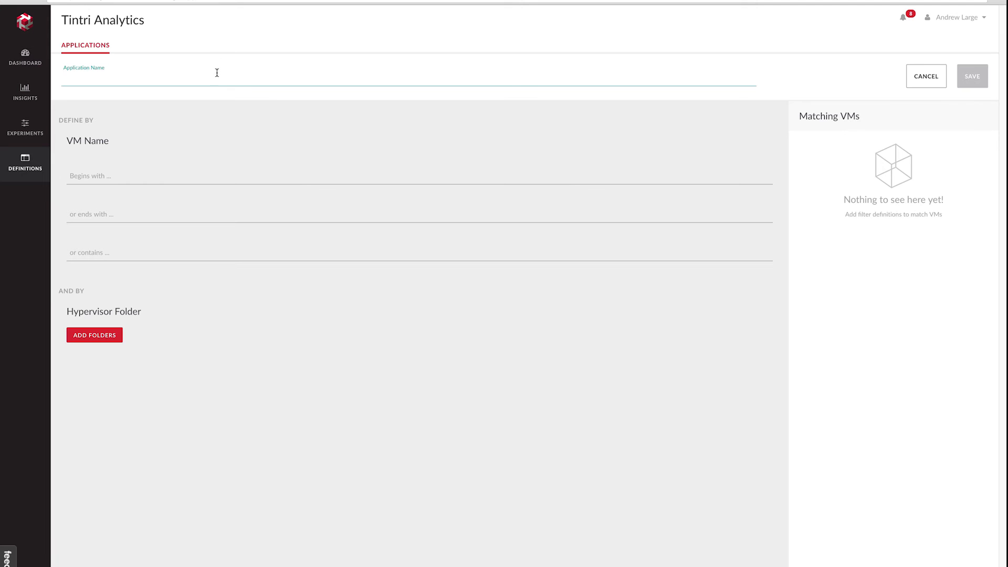
text(Dcops)
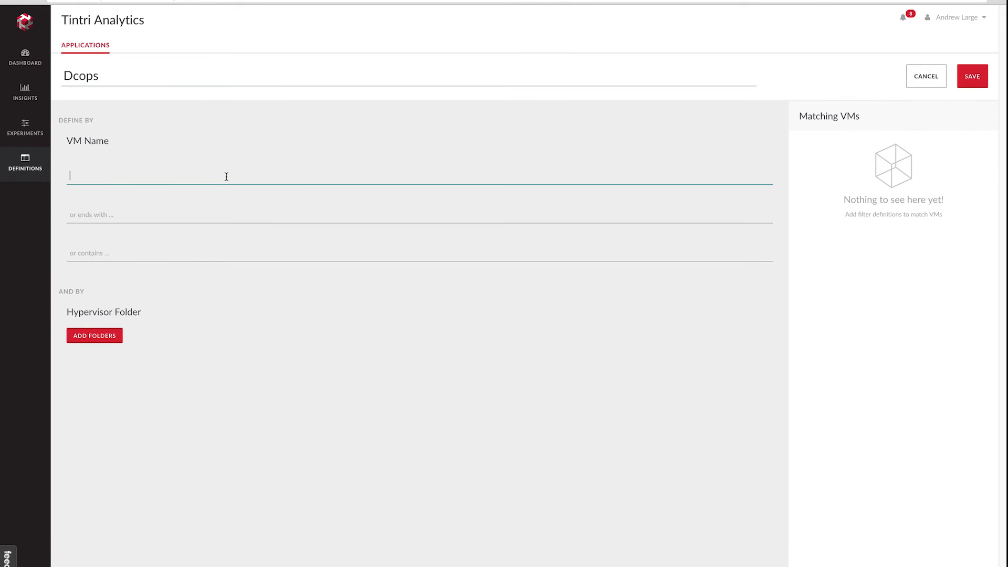
text(dcops-)
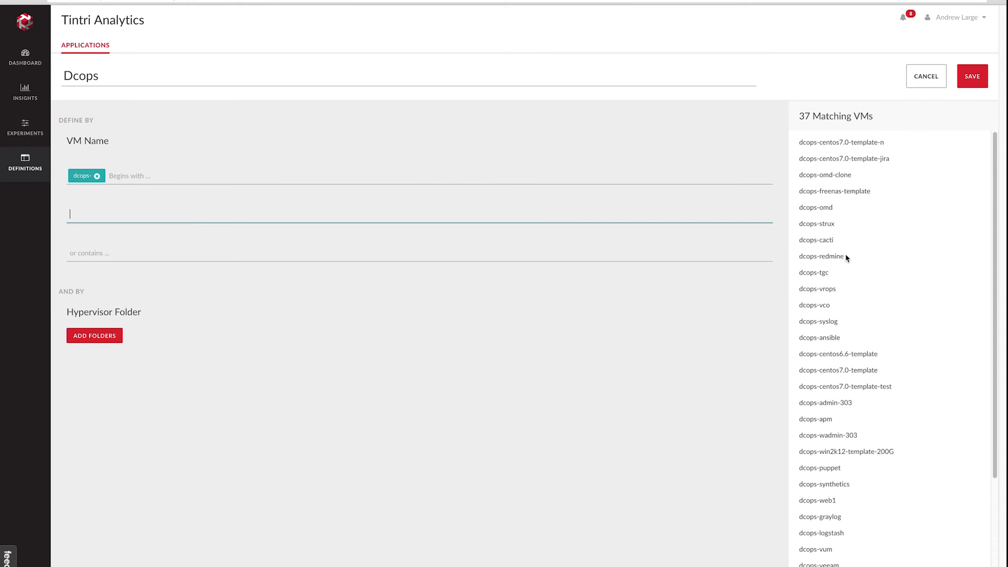
mouse_move(659, 197)
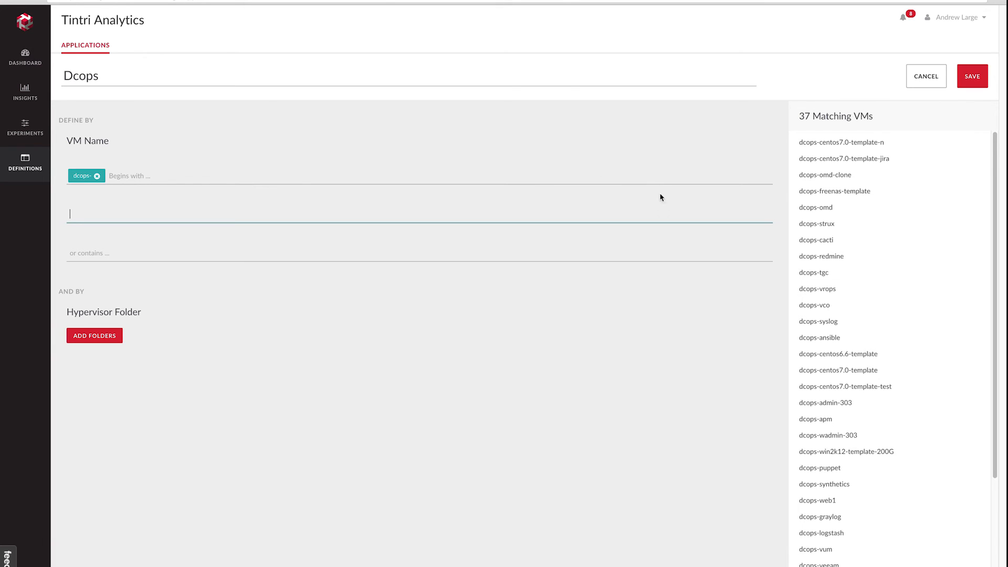
mouse_move(95, 335)
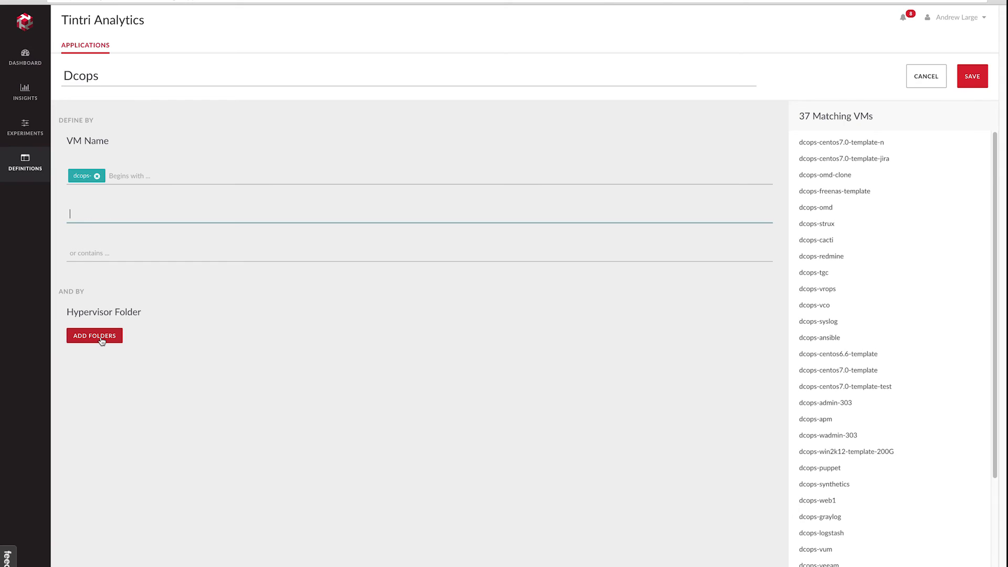
Step: Add the DCOPS hypervisor folder to the Dcops definition, narrowing it to 35 VMs
click(93, 335)
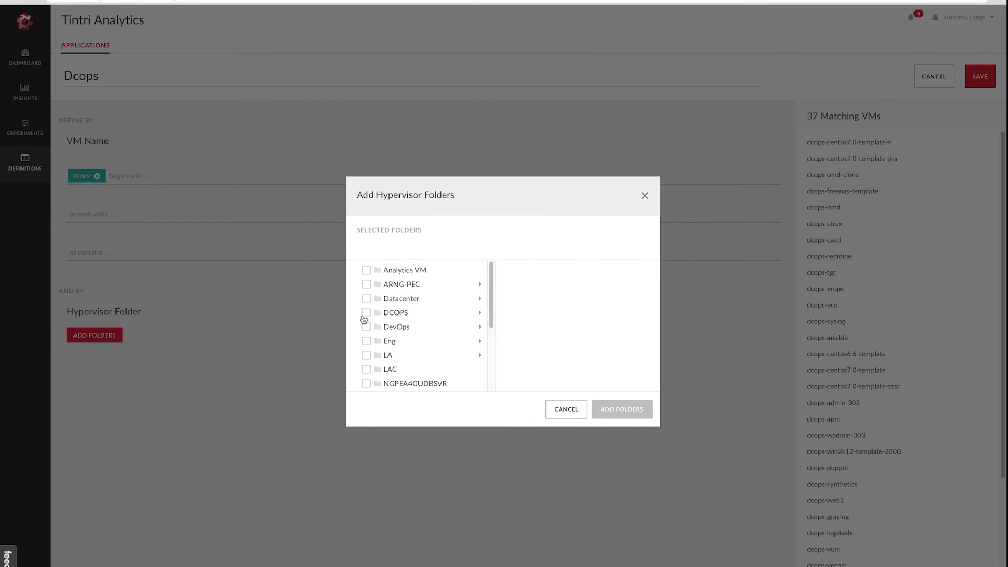
mouse_move(367, 317)
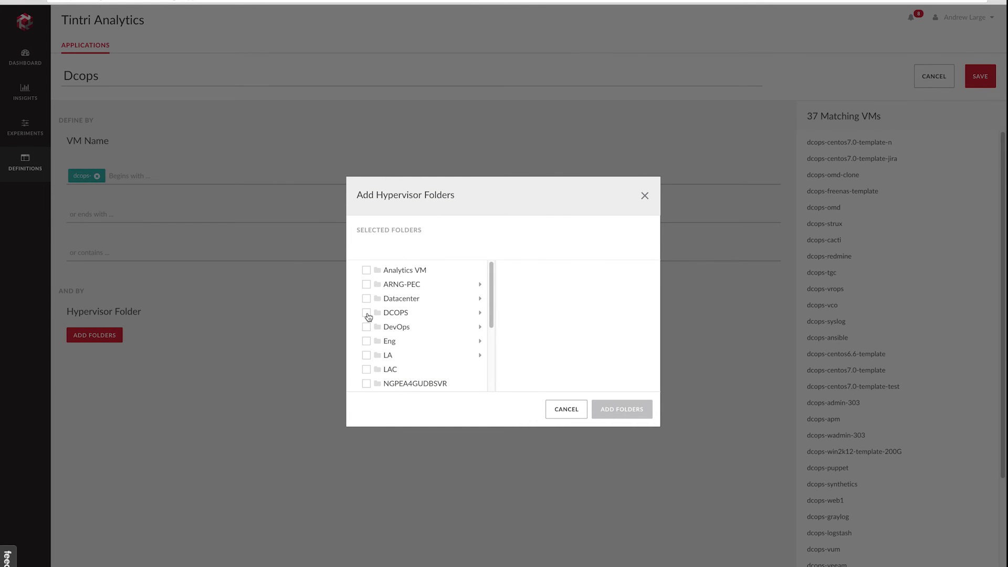
click(366, 313)
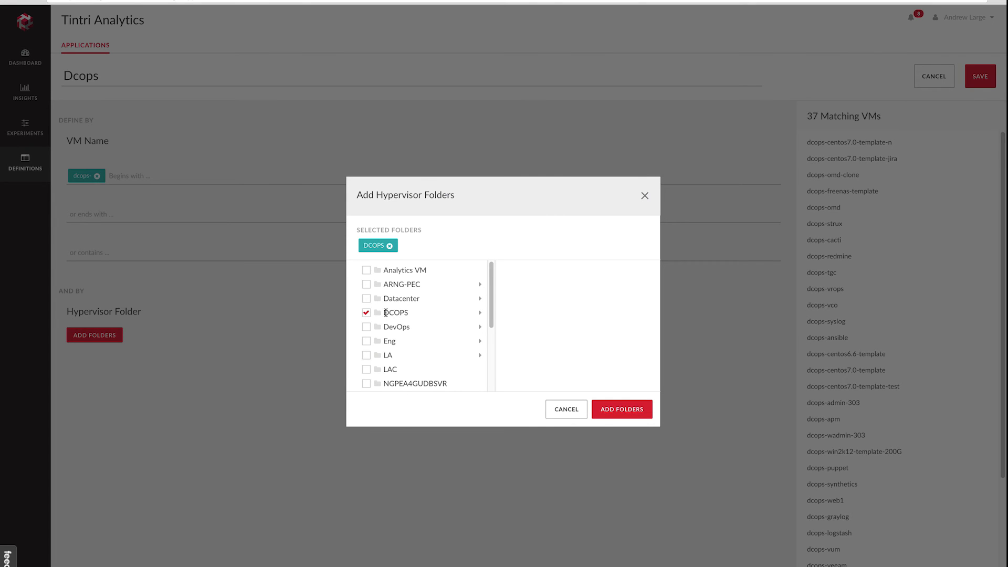
mouse_move(402, 313)
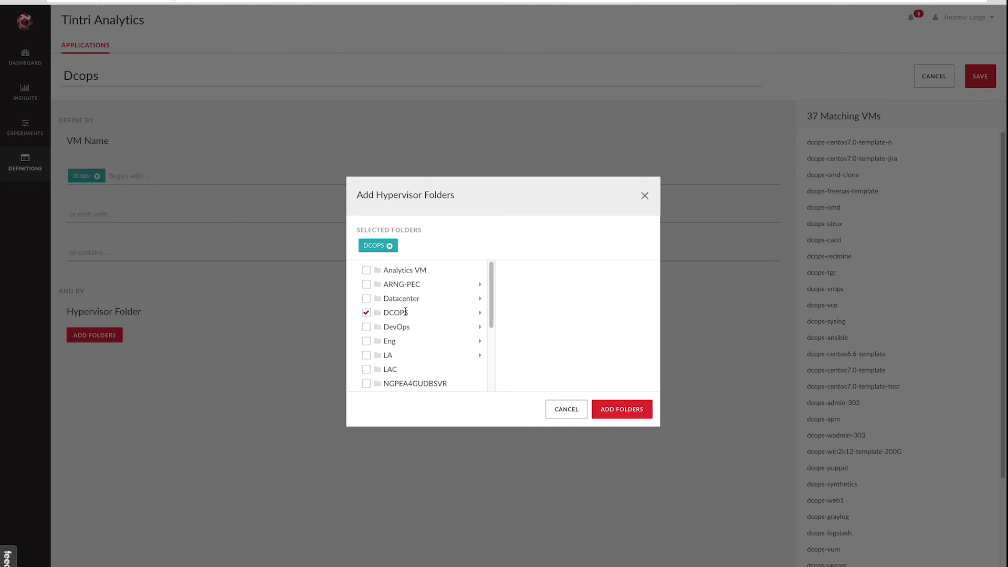
mouse_move(621, 409)
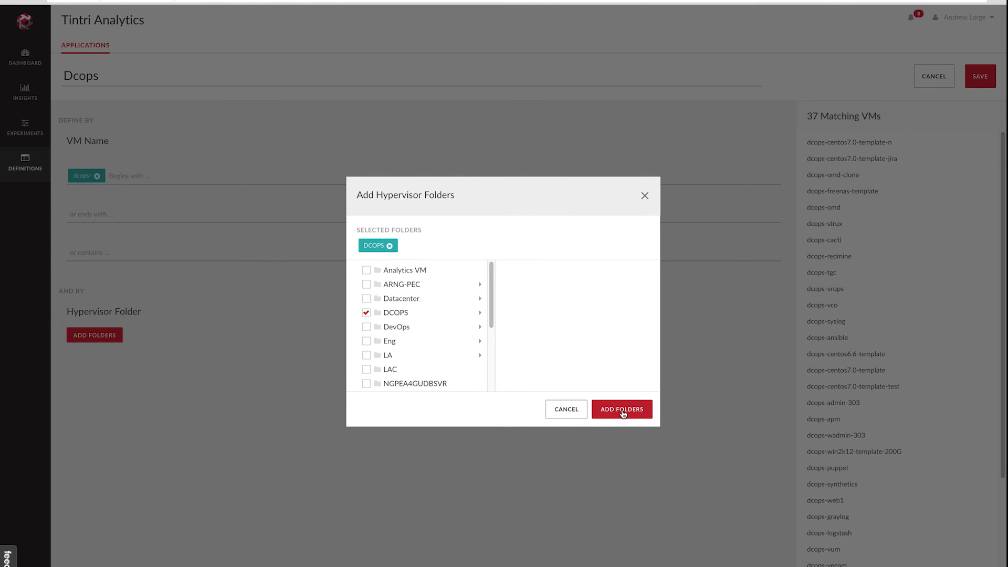
click(621, 408)
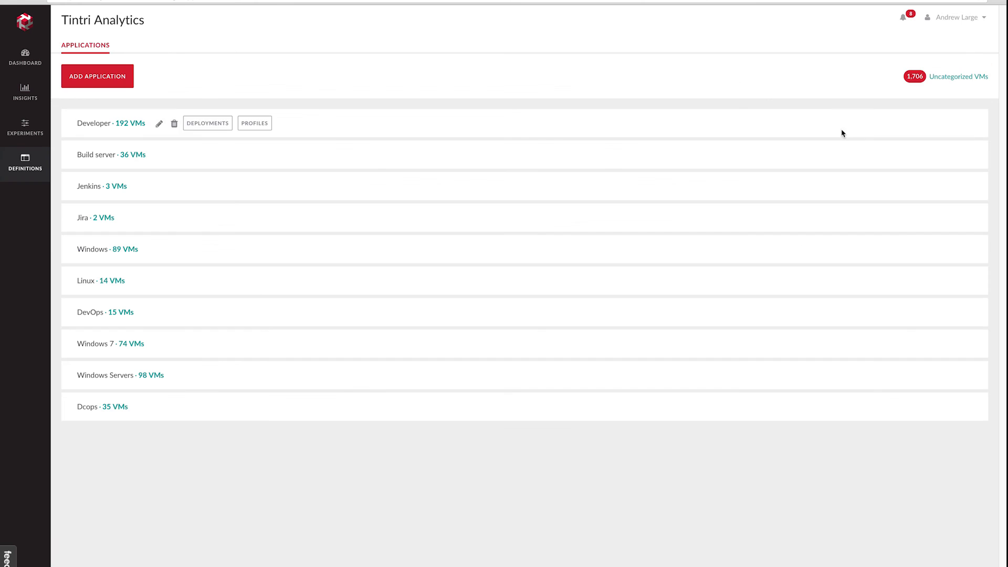
mouse_move(595, 158)
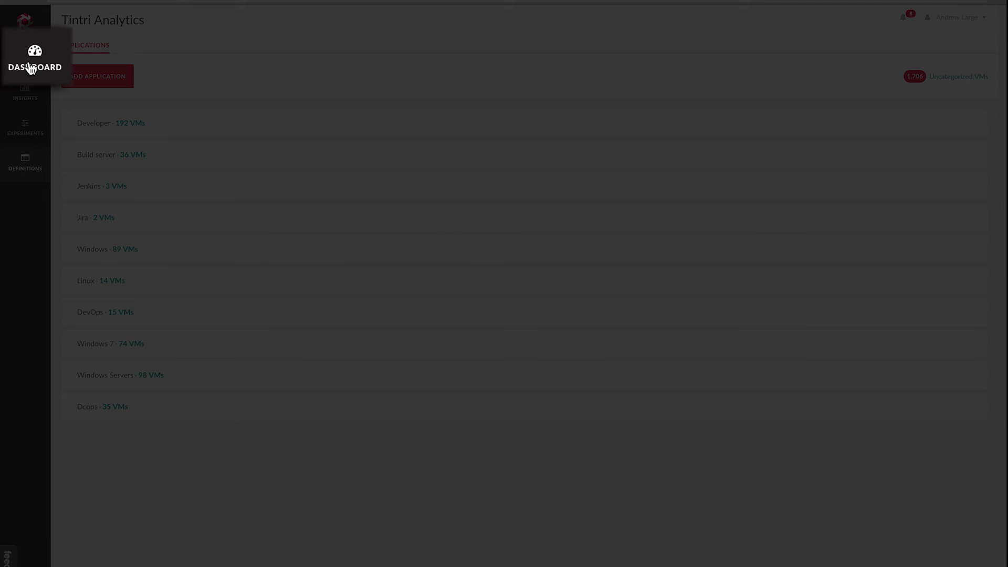
Step: Show the dashboard where Dcops now ranks among Top Applications by working set
click(25, 58)
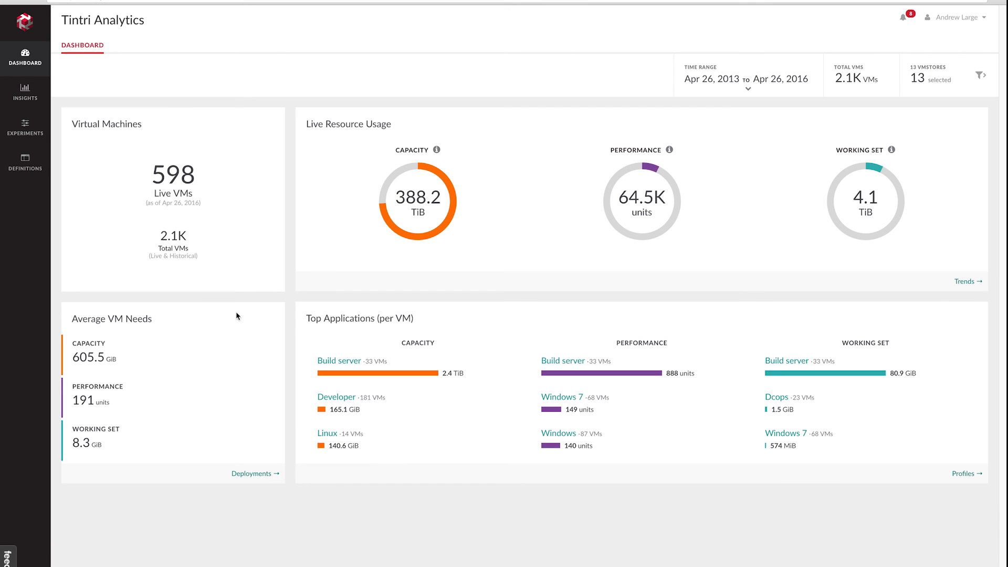
mouse_move(781, 399)
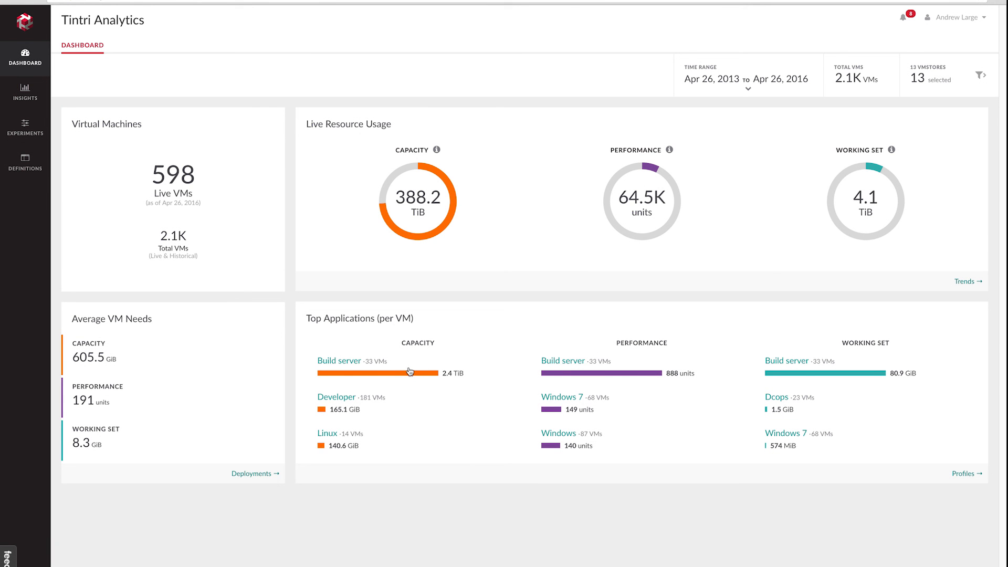
mouse_move(399, 357)
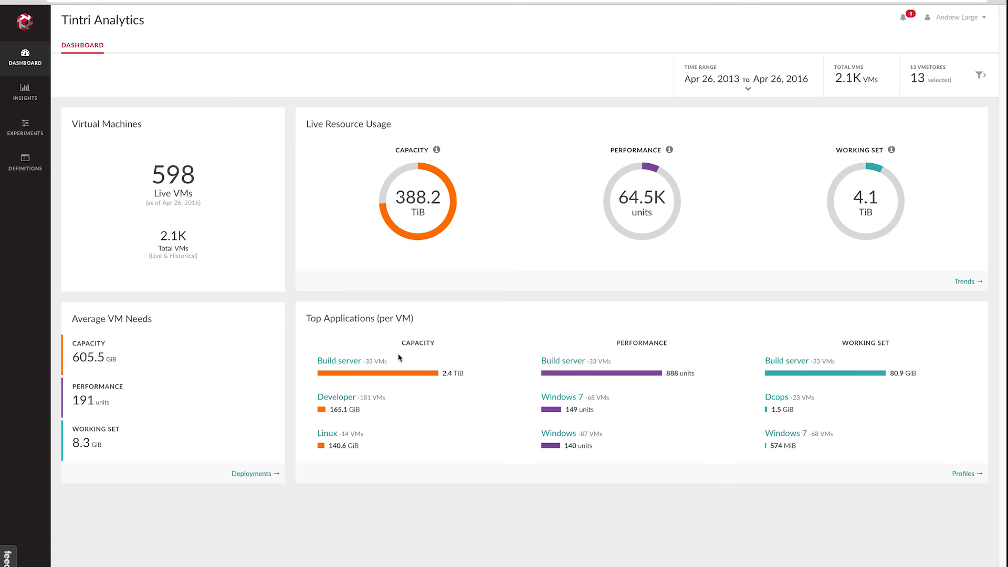
mouse_move(414, 412)
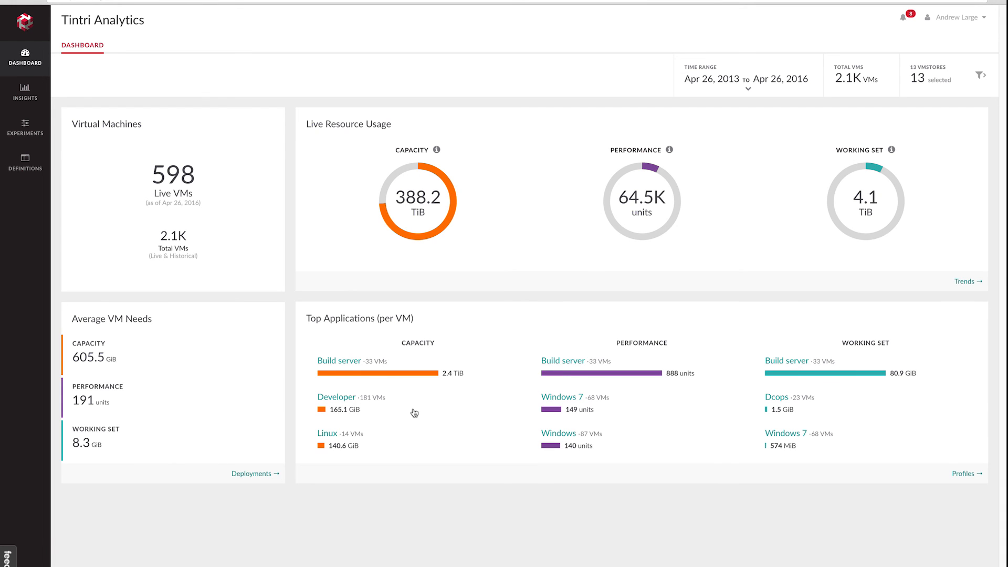
mouse_move(620, 389)
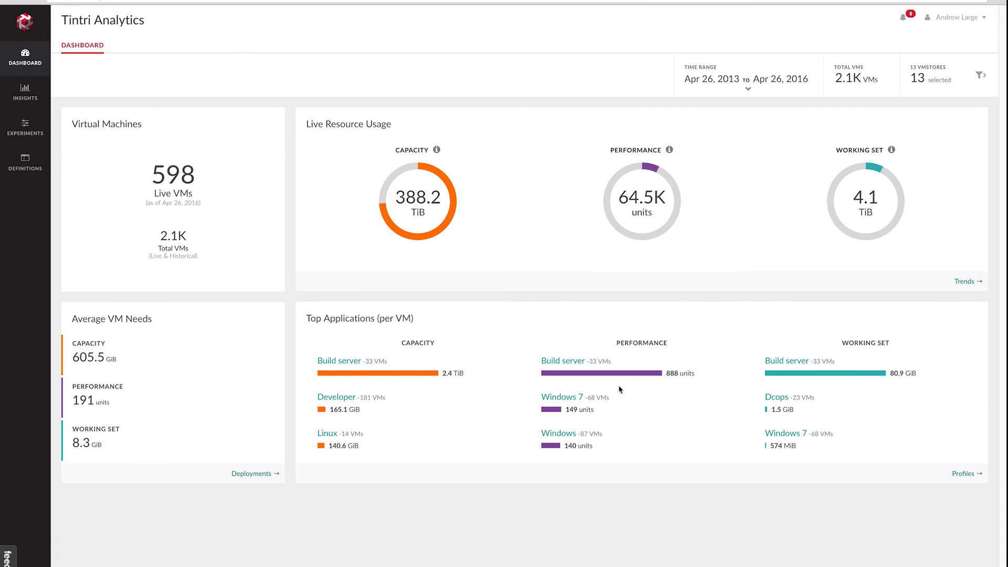
mouse_move(380, 380)
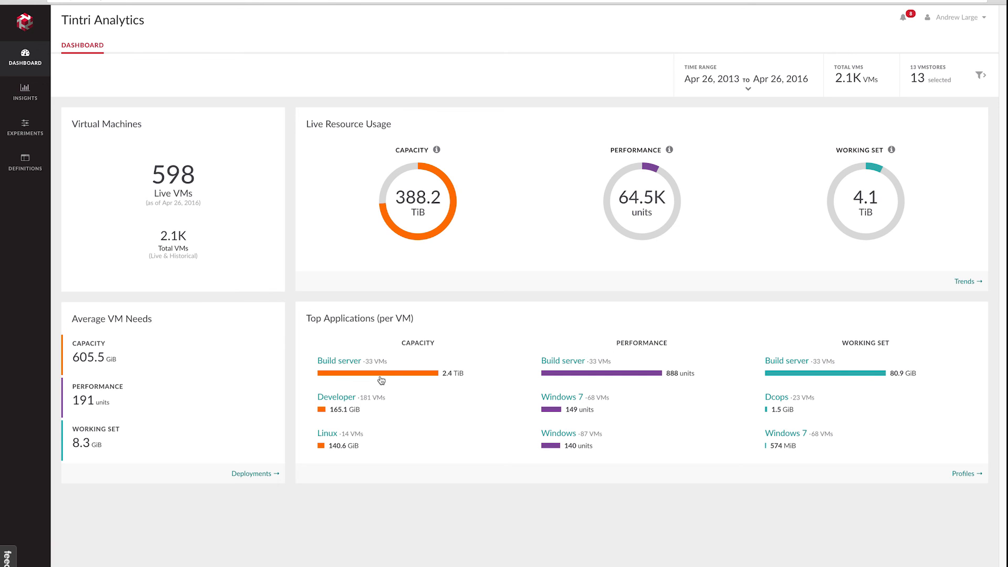
mouse_move(391, 372)
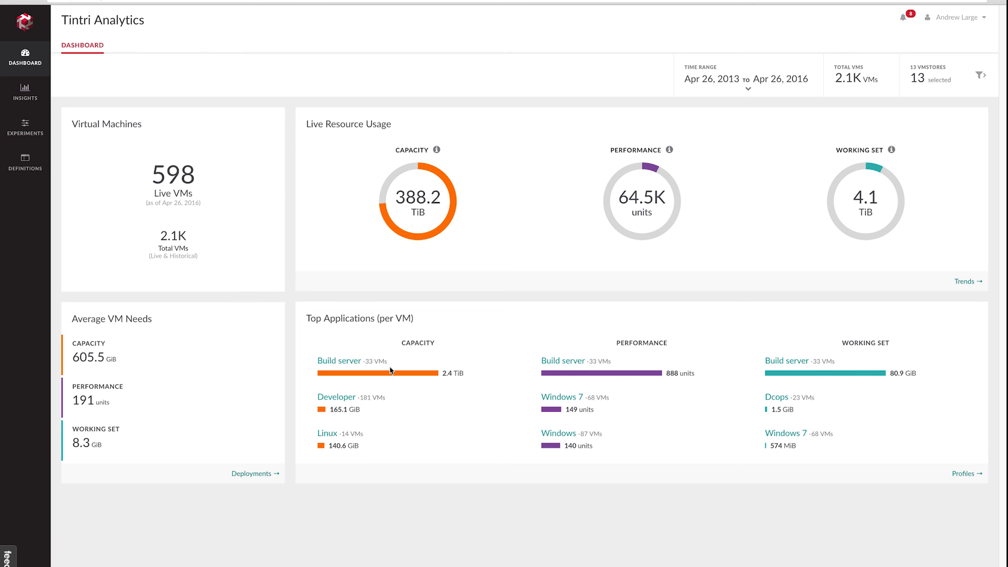
mouse_move(467, 417)
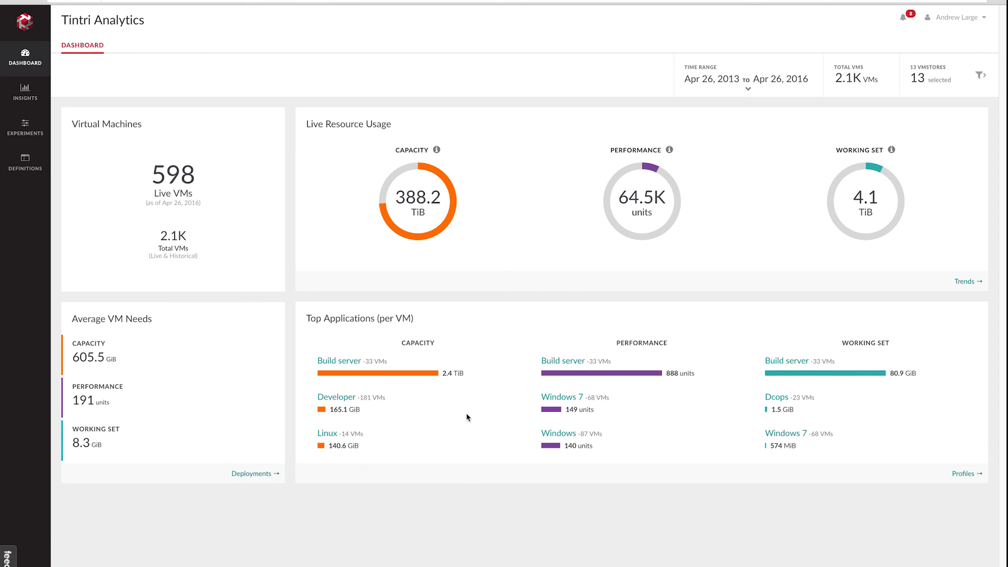